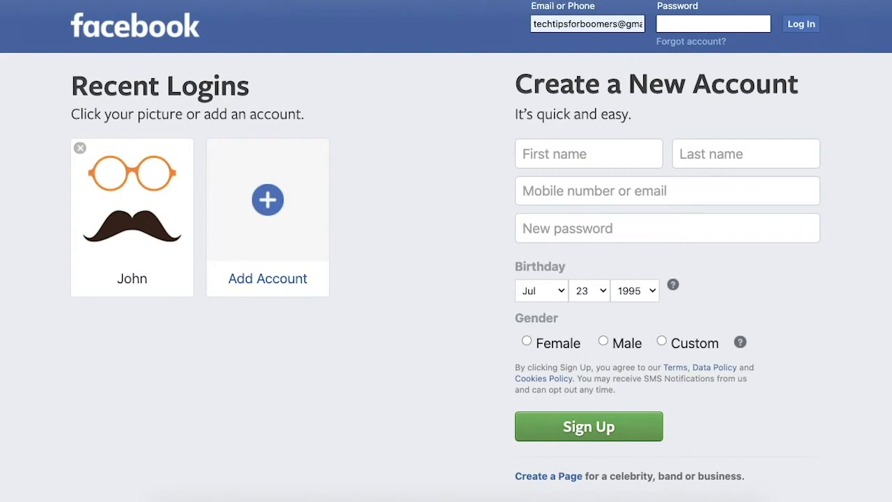
pyautogui.moveTo(714, 22)
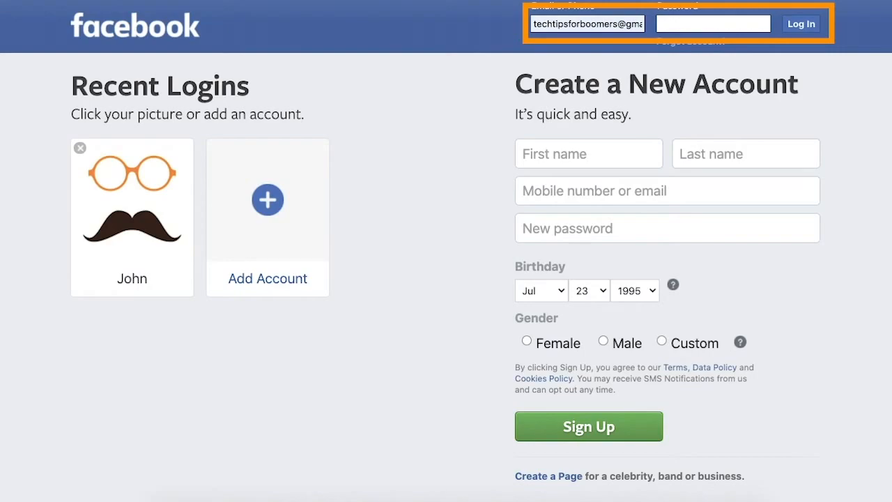
# Log in to the John Appleseed account so its News Feed loads.
pyautogui.click(799, 23)
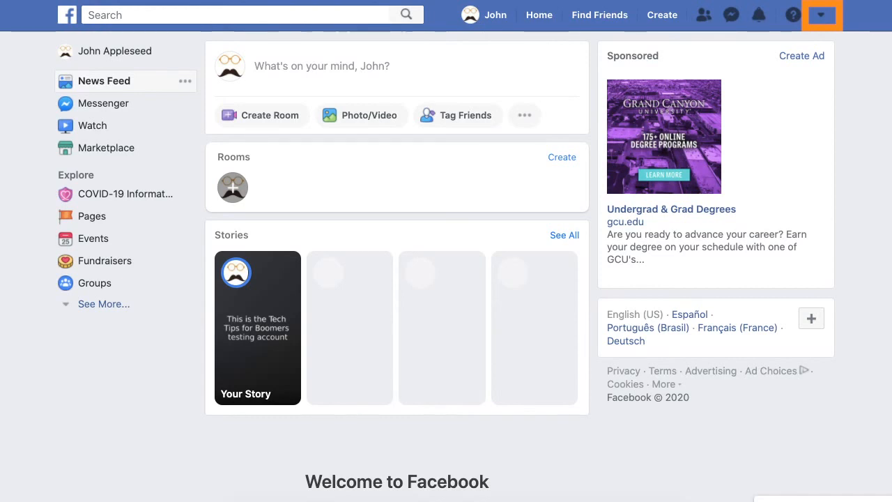
# Reach General Account Settings from the toolbar's account dropdown menu.
pyautogui.click(821, 14)
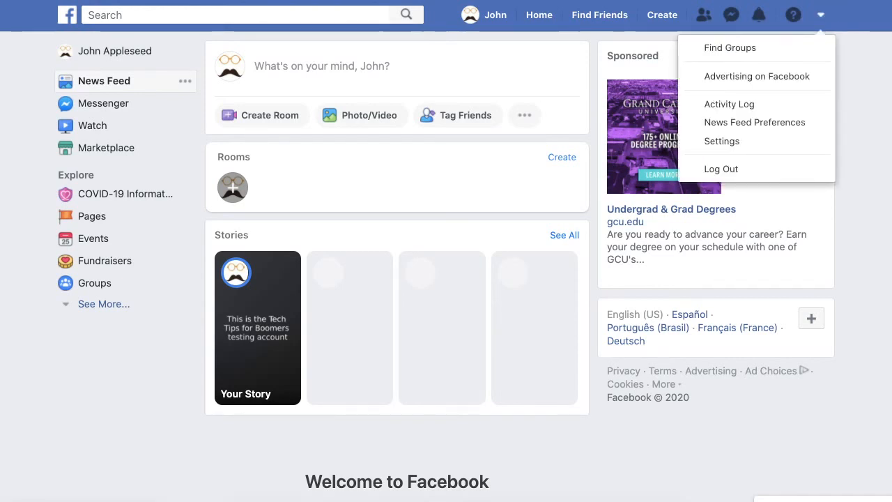
pyautogui.moveTo(721, 140)
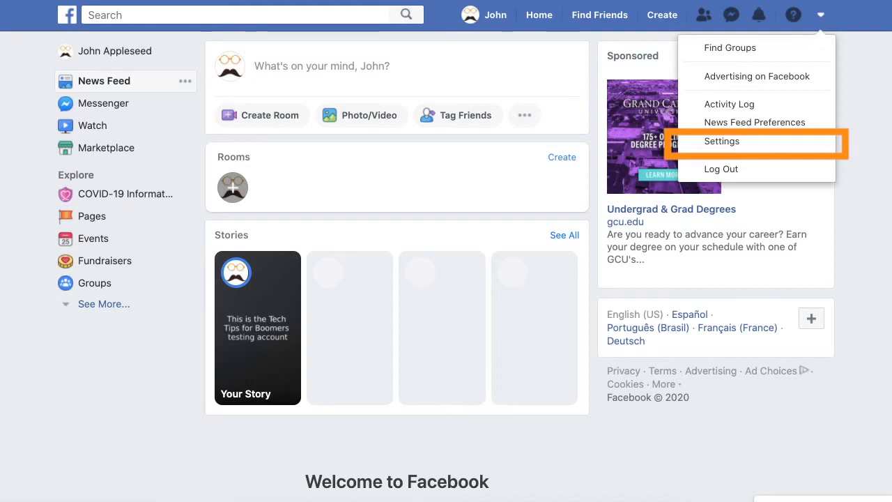
pyautogui.click(722, 140)
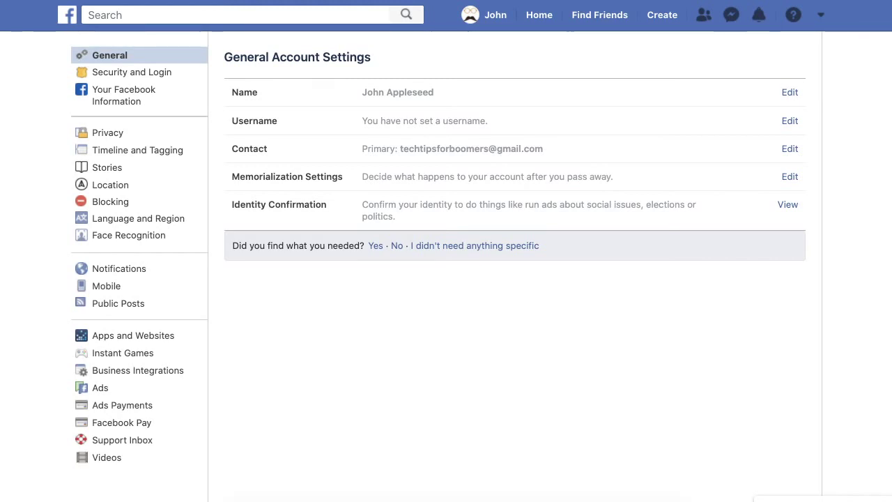
pyautogui.click(513, 92)
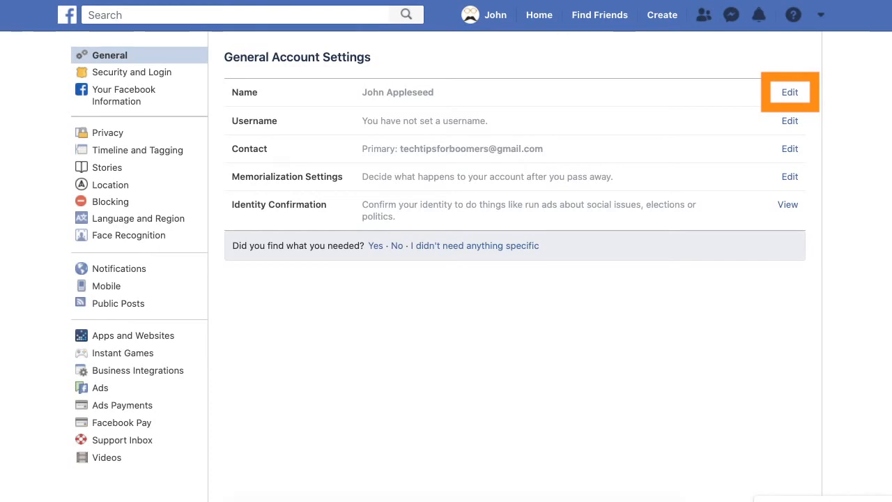
# Edit the name, trimming the last name from Appleseed to Apple, and review the change as John Apple.
pyautogui.click(788, 92)
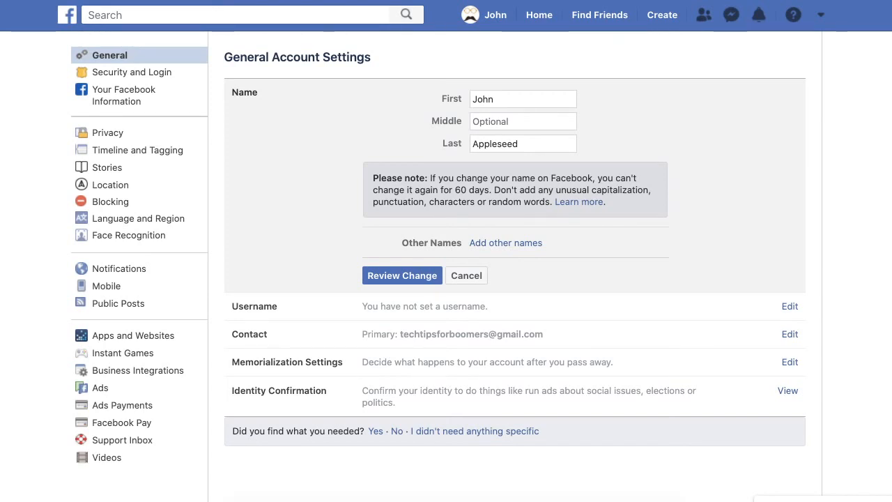
pyautogui.press('Backspace')
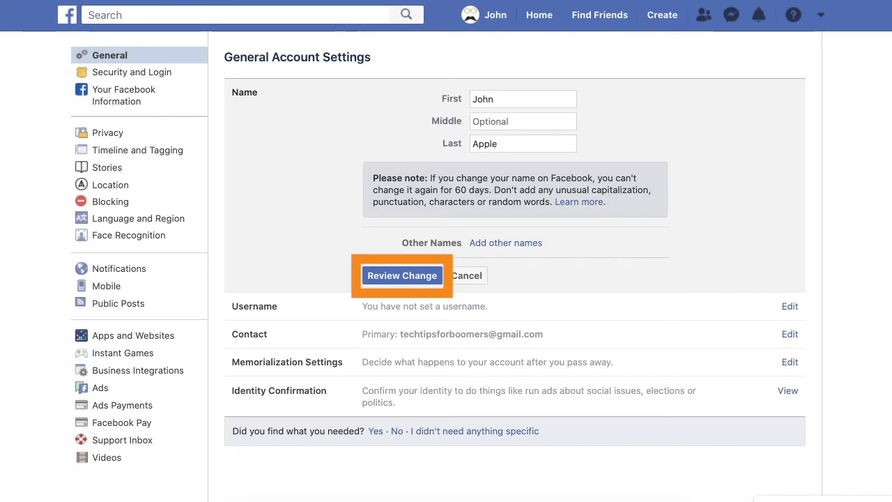
pyautogui.click(401, 276)
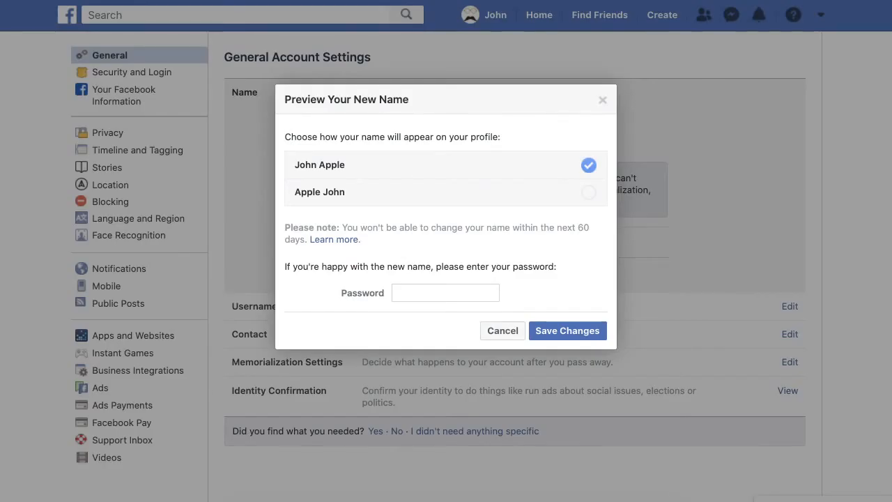